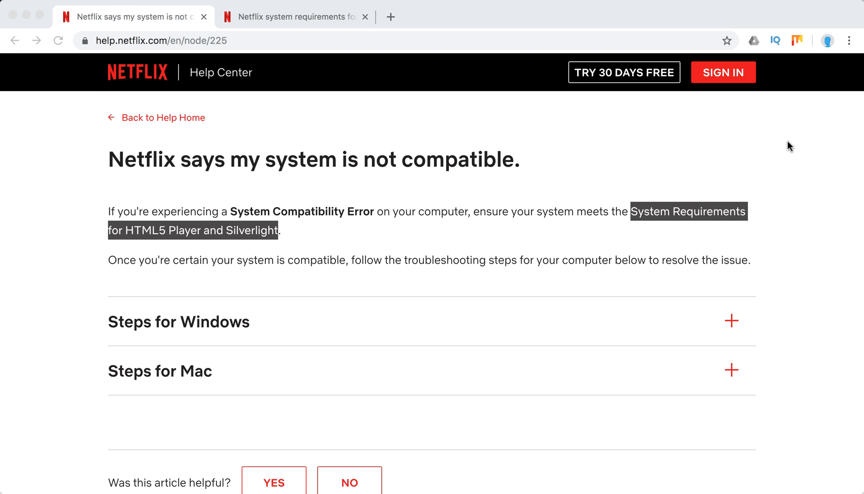
{"action": "mouse_move", "coordinate": [621, 174]}
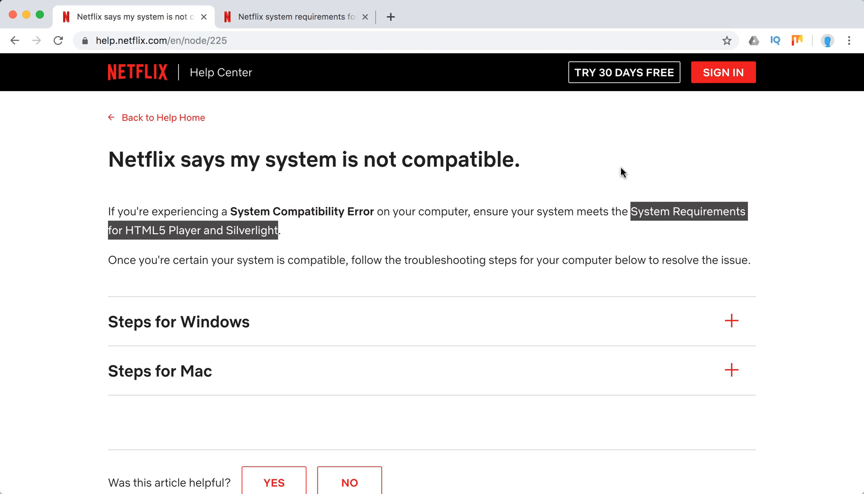
{"action": "mouse_move", "coordinate": [546, 244]}
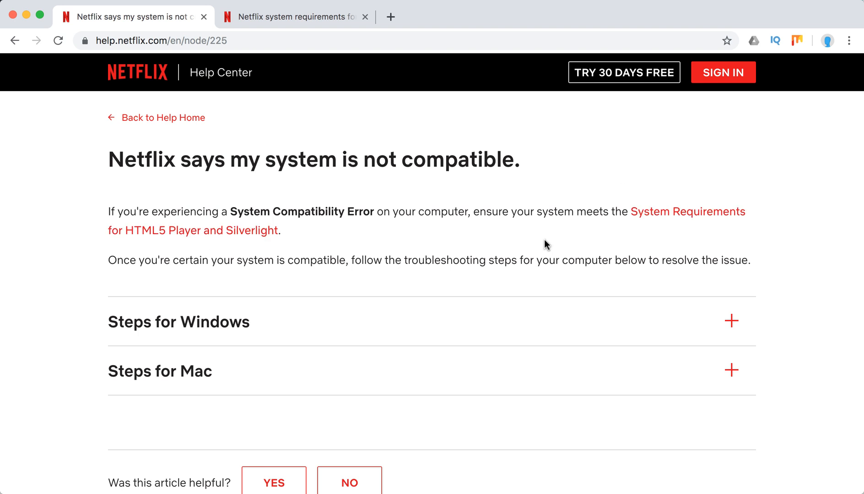
Step: Scroll down the help results toward the system requirements article link
{"action": "scroll", "scroll_direction": "down", "scroll_amount": 3}
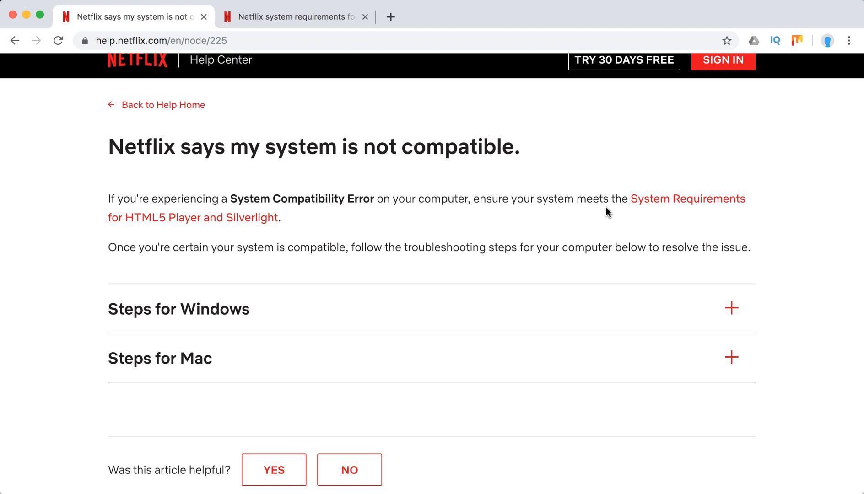
{"action": "mouse_move", "coordinate": [531, 192]}
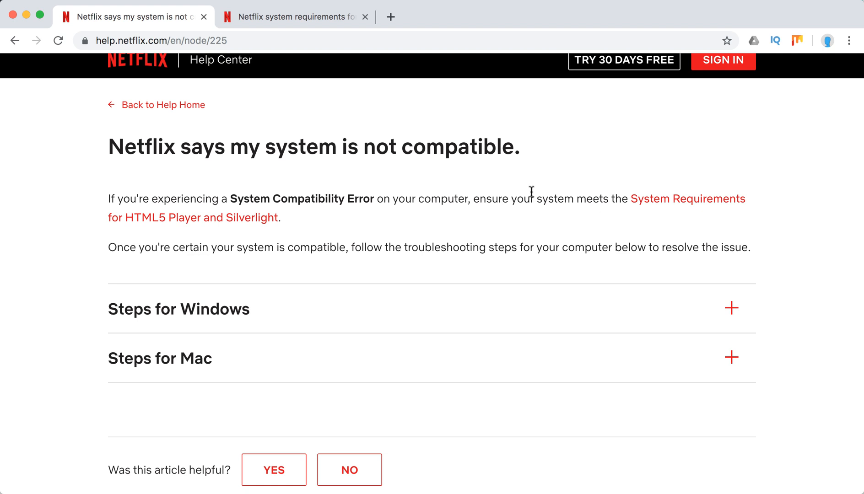
{"action": "mouse_move", "coordinate": [503, 180]}
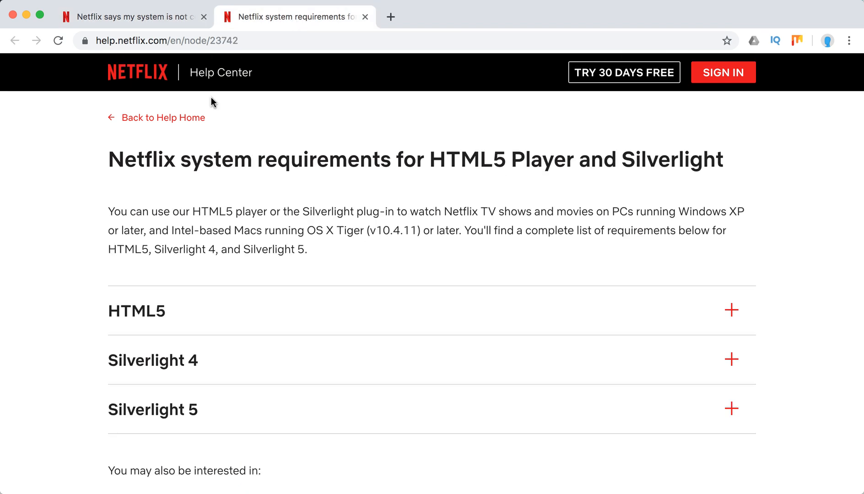
{"action": "mouse_move", "coordinate": [175, 194]}
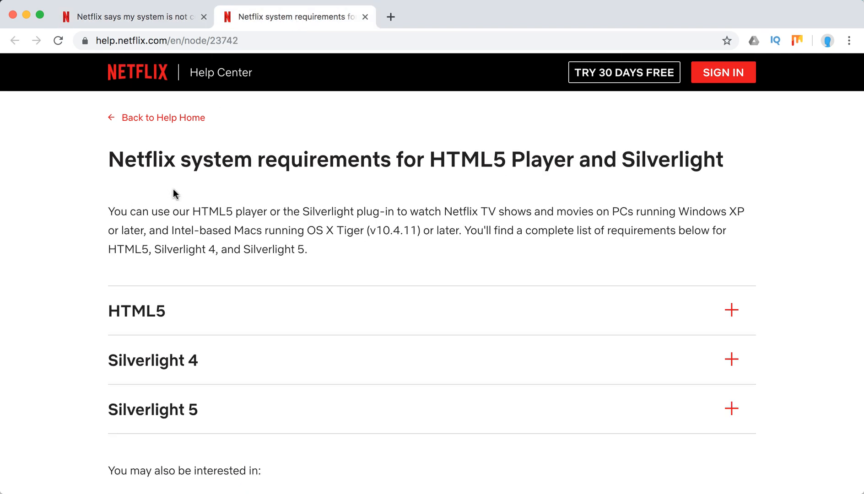
{"action": "mouse_move", "coordinate": [671, 205]}
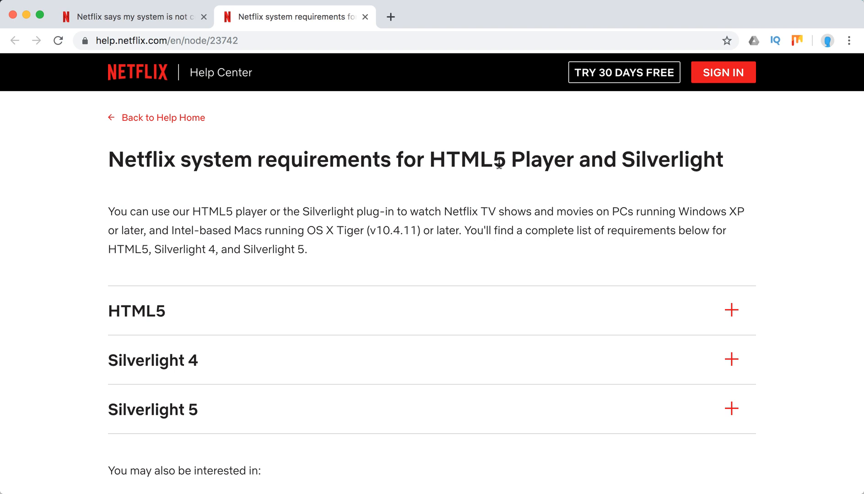
{"action": "mouse_move", "coordinate": [476, 217]}
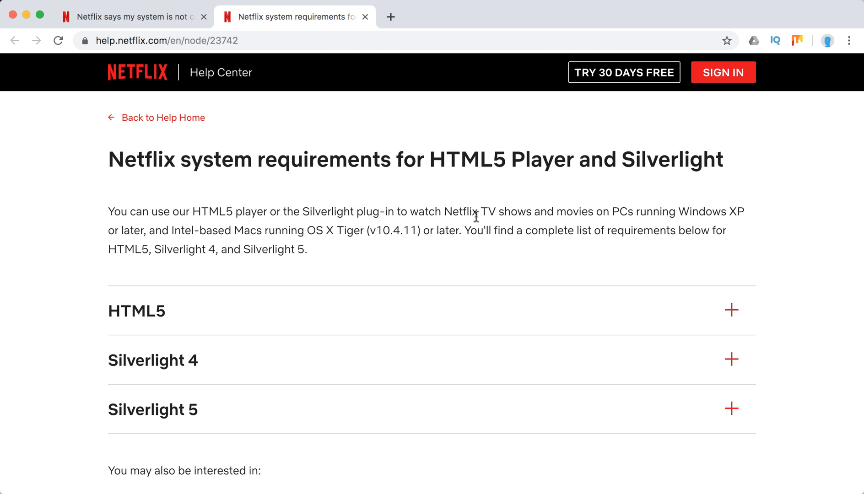
{"action": "mouse_move", "coordinate": [622, 211]}
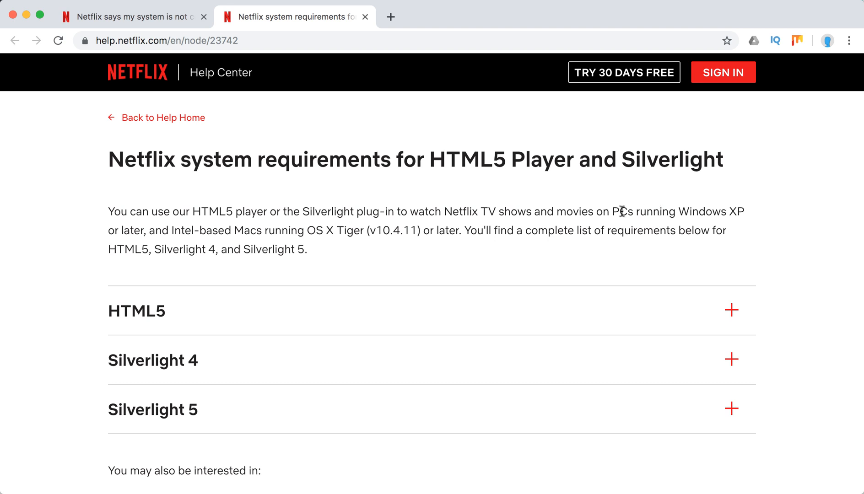
{"action": "mouse_move", "coordinate": [748, 219]}
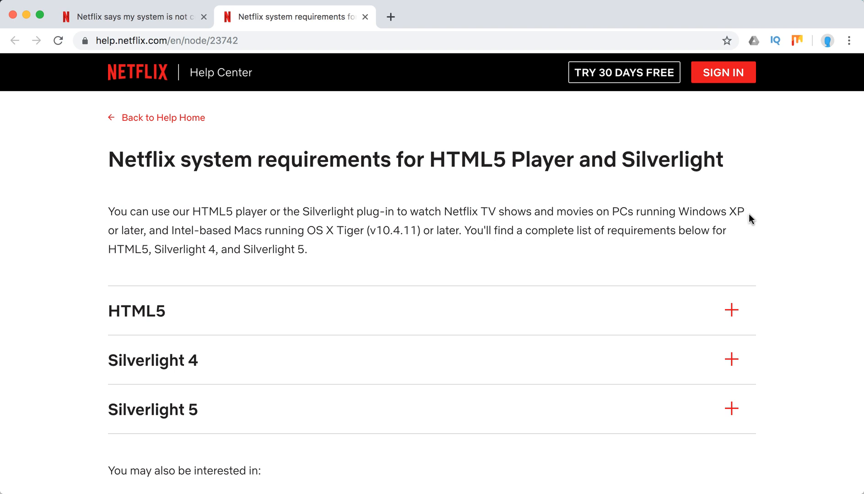
{"action": "mouse_move", "coordinate": [246, 234]}
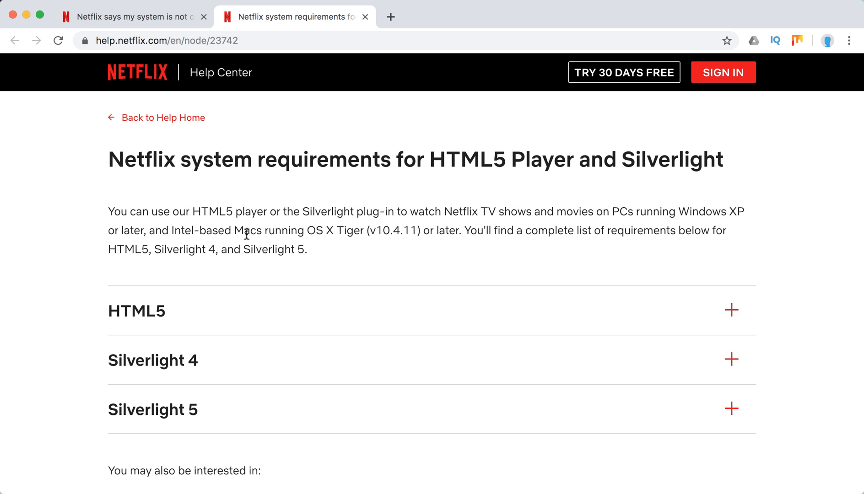
{"action": "mouse_move", "coordinate": [390, 246]}
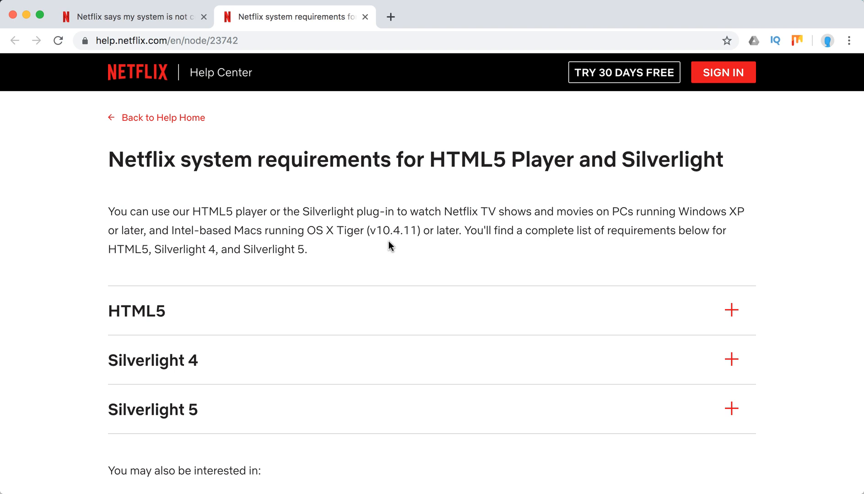
{"action": "mouse_move", "coordinate": [398, 242]}
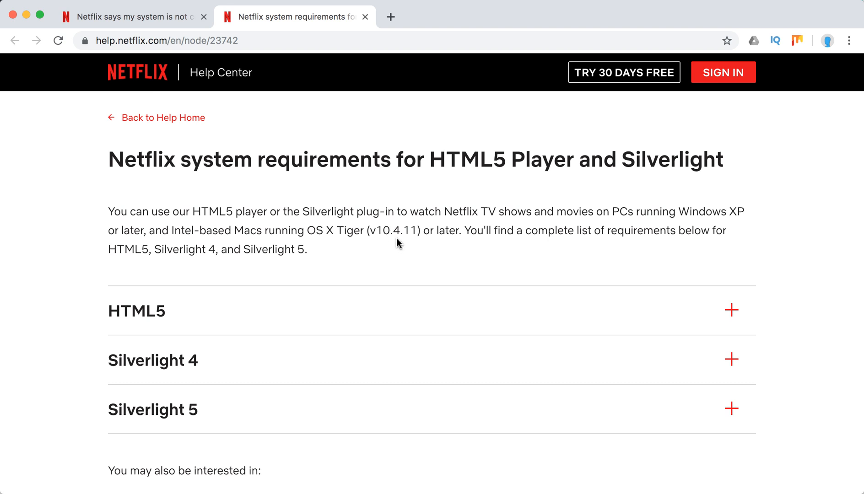
{"action": "mouse_move", "coordinate": [601, 235]}
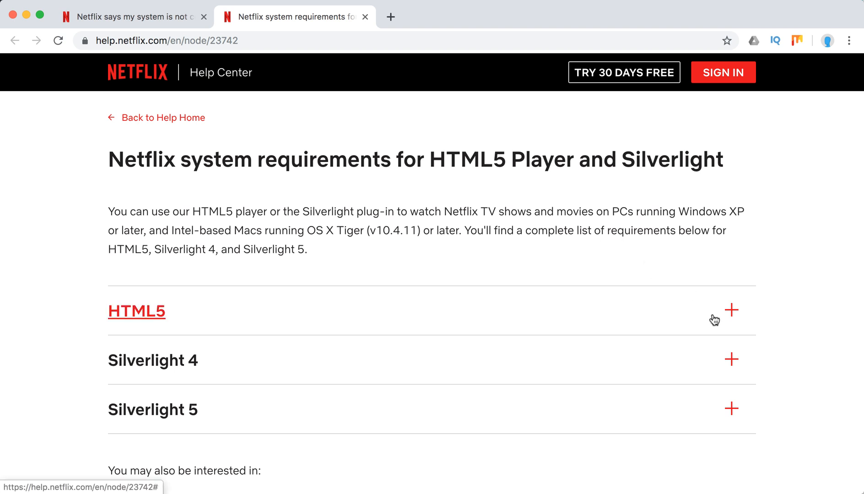
{"action": "left_click", "coordinate": [732, 312]}
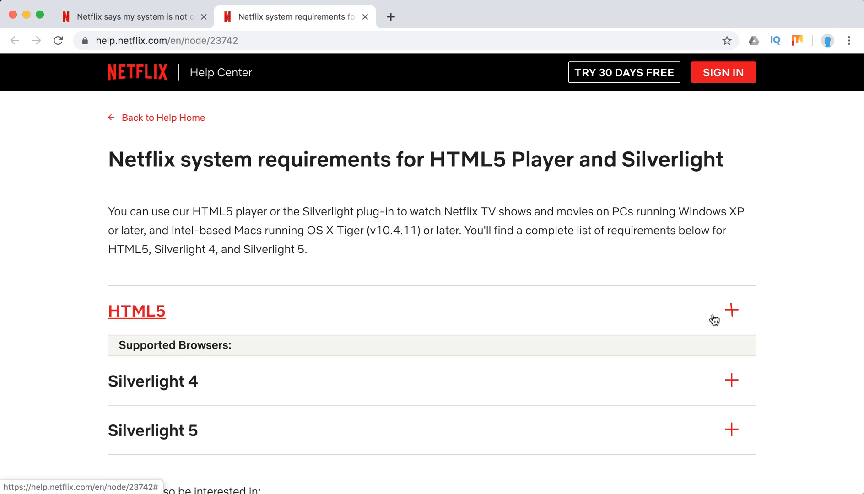
{"action": "left_click", "coordinate": [732, 311]}
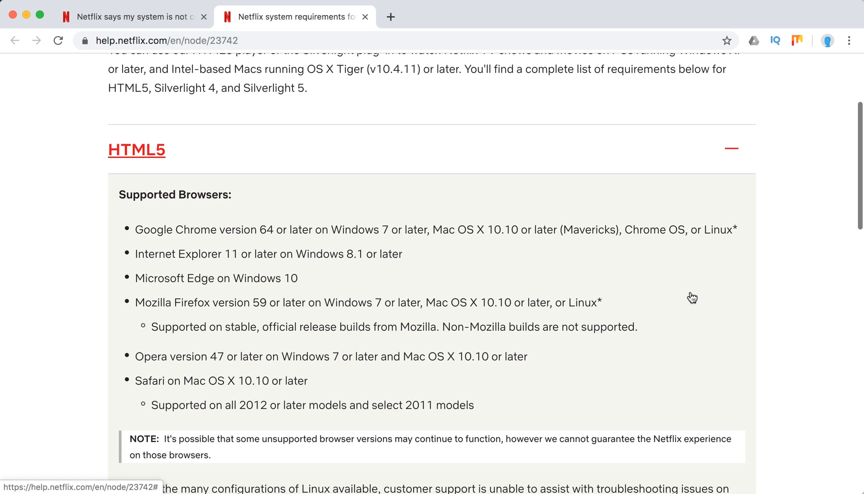
{"action": "scroll", "scroll_direction": "down", "scroll_amount": 3}
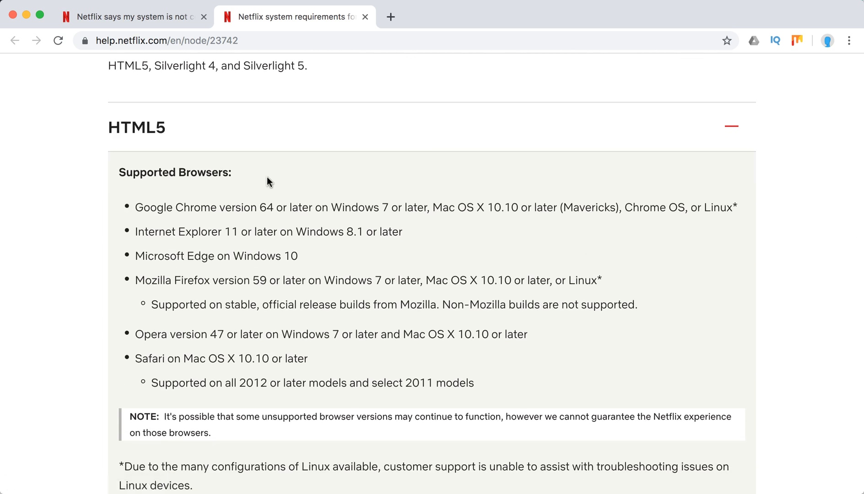
{"action": "mouse_move", "coordinate": [171, 225]}
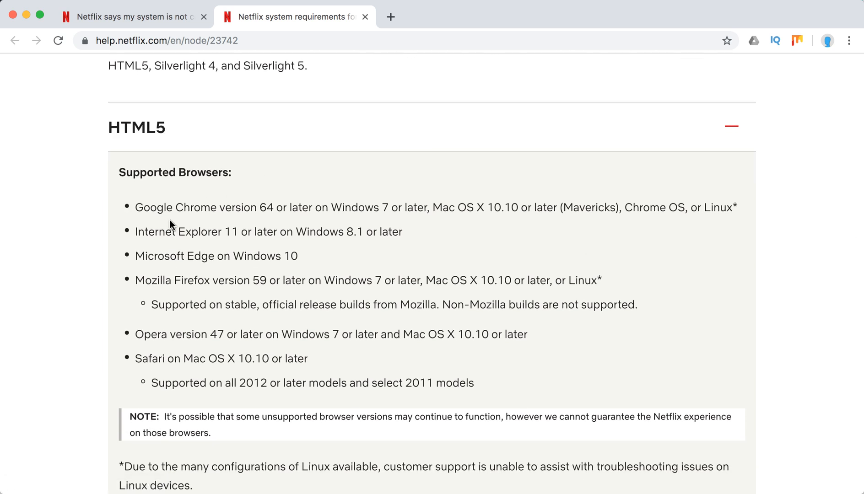
{"action": "mouse_move", "coordinate": [293, 213]}
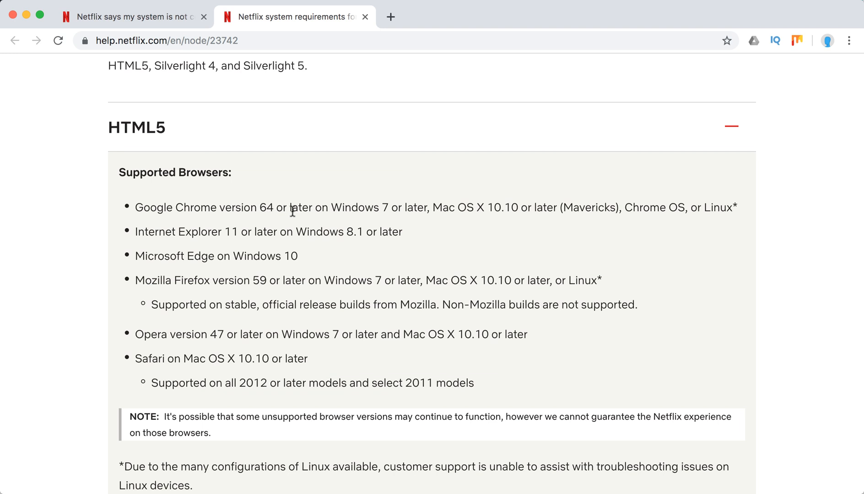
{"action": "mouse_move", "coordinate": [386, 210]}
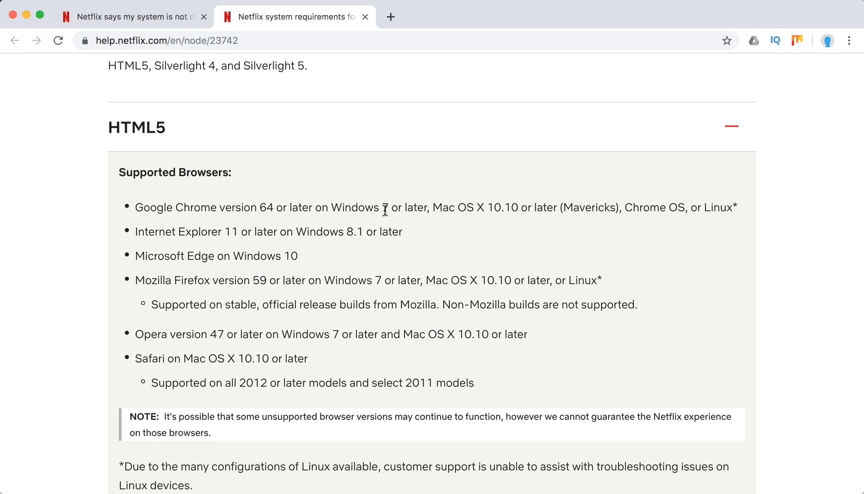
{"action": "mouse_move", "coordinate": [562, 207]}
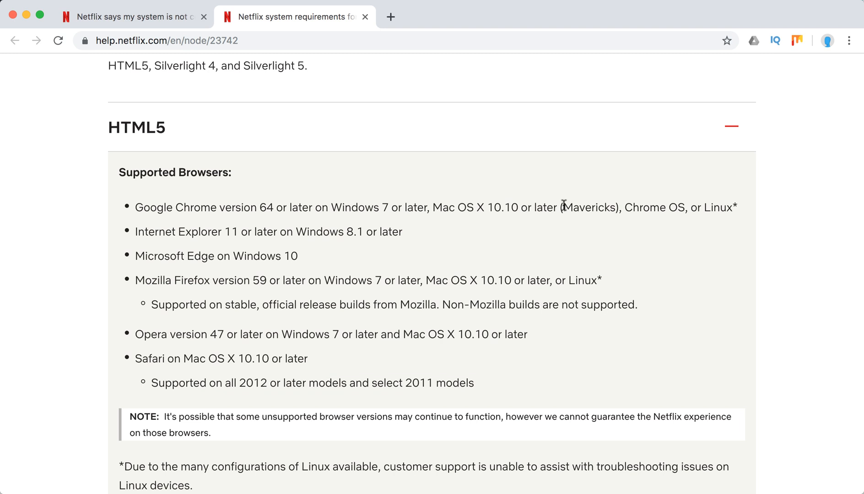
{"action": "mouse_move", "coordinate": [638, 207]}
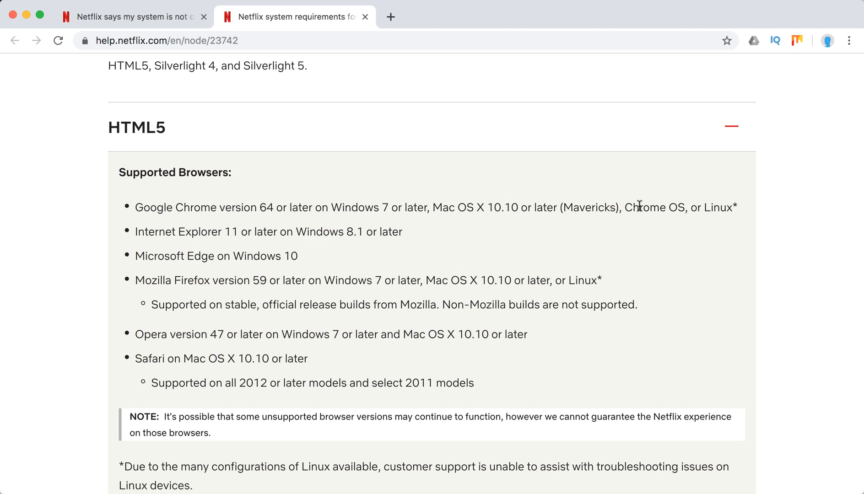
{"action": "mouse_move", "coordinate": [373, 203]}
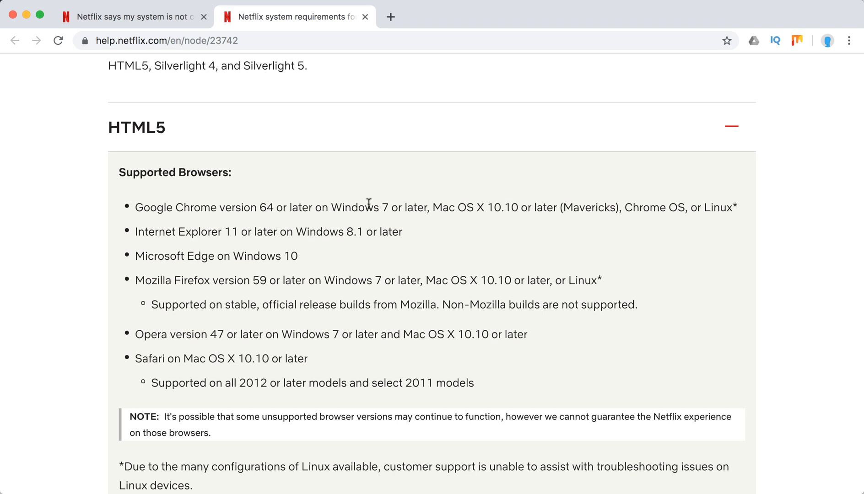
{"action": "mouse_move", "coordinate": [360, 215]}
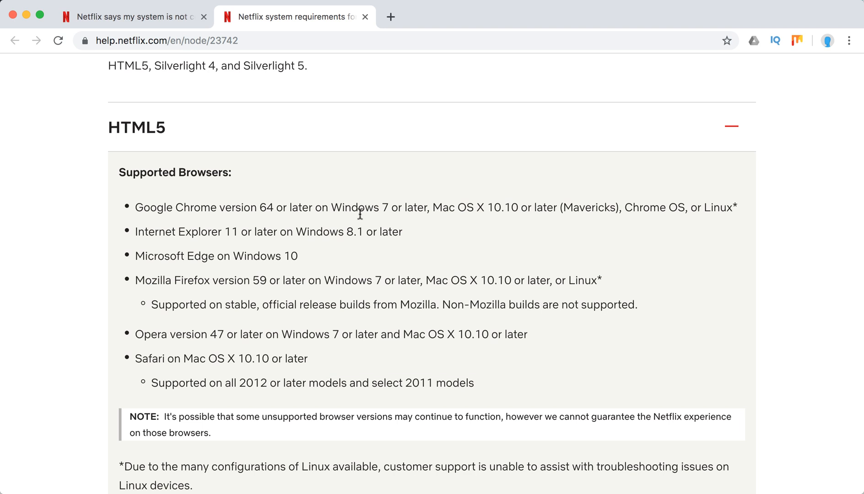
{"action": "scroll", "scroll_direction": "down", "scroll_amount": 3}
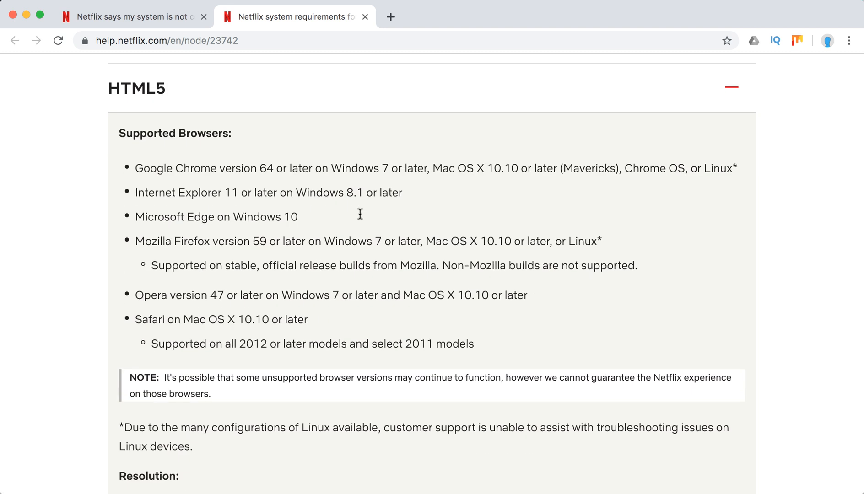
{"action": "scroll", "scroll_direction": "down", "scroll_amount": 3}
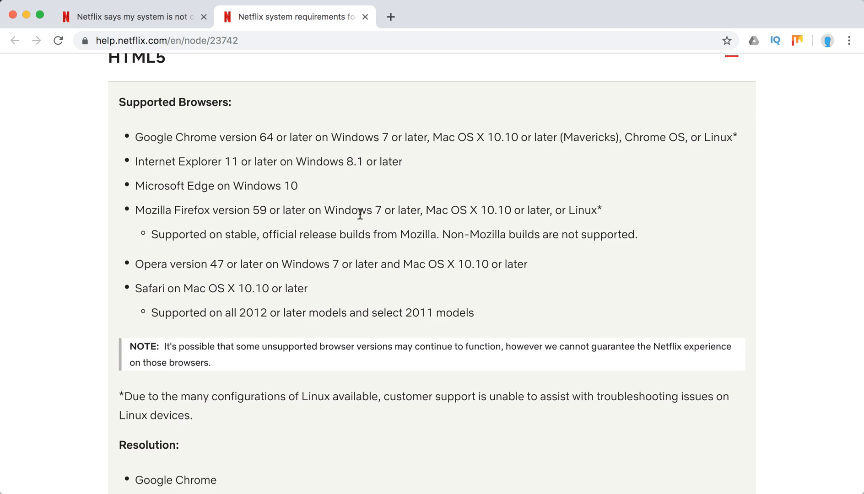
{"action": "scroll", "scroll_direction": "down", "scroll_amount": 3}
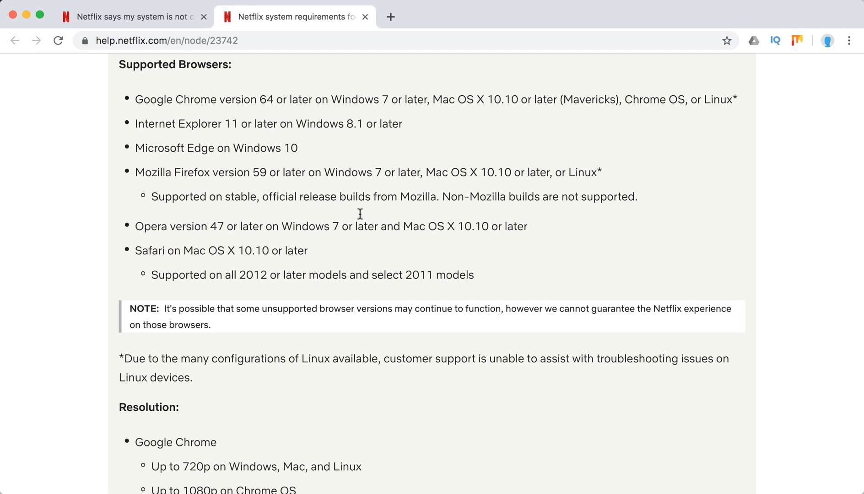
{"action": "scroll", "scroll_direction": "down", "scroll_amount": 3}
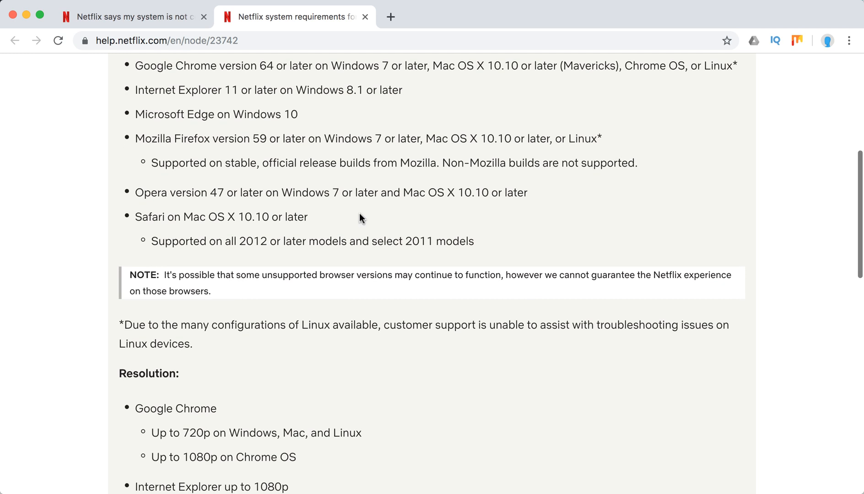
{"action": "mouse_move", "coordinate": [291, 249]}
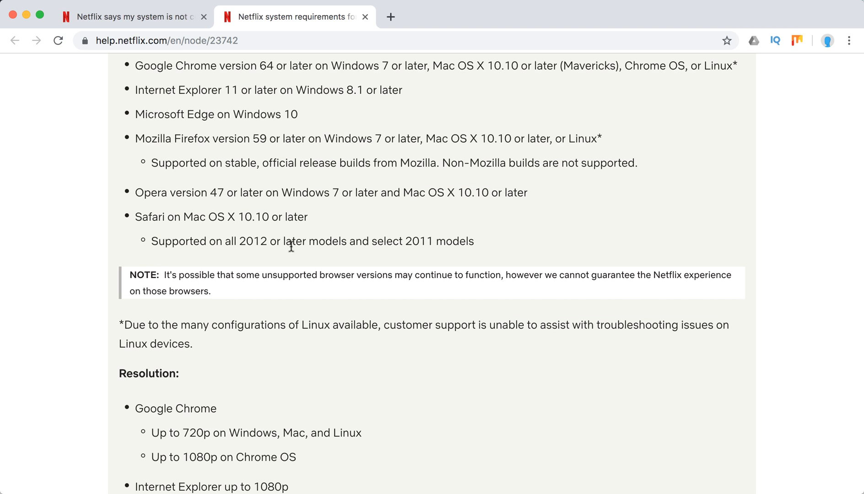
{"action": "mouse_move", "coordinate": [487, 250]}
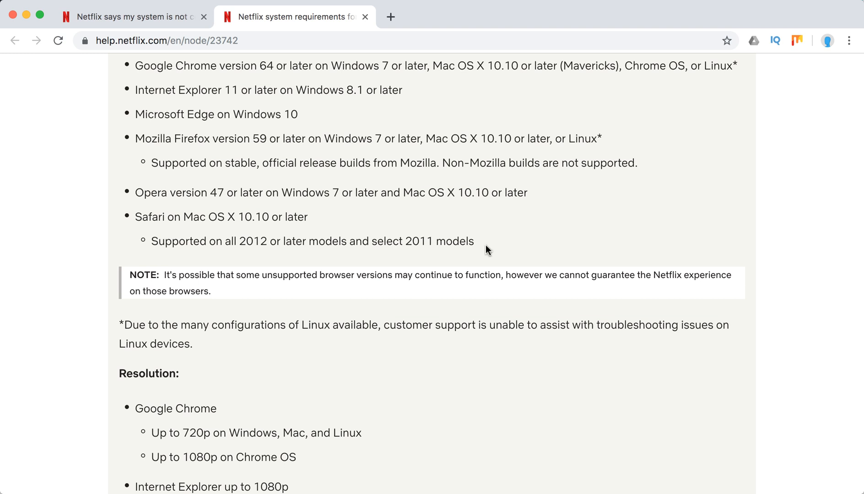
Step: Select the Google Chrome resolution limits under HTML5 Resolution, then continue to the Silverlight headings
{"action": "scroll", "scroll_direction": "down", "scroll_amount": 3}
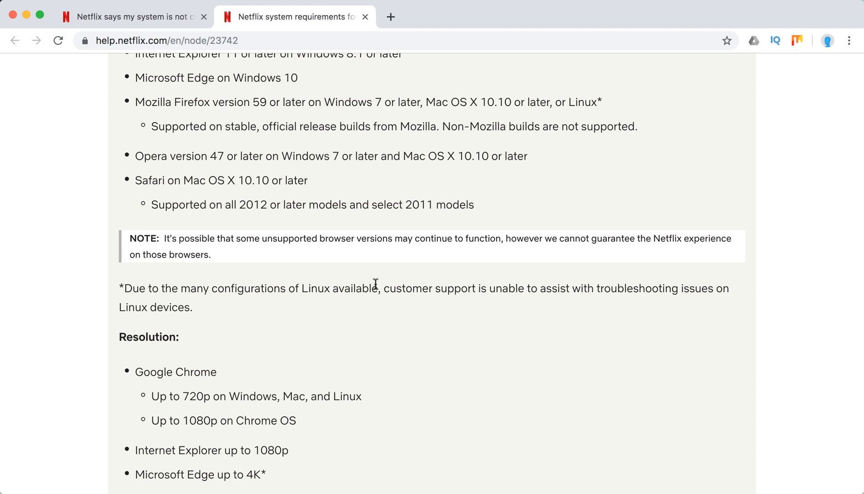
{"action": "mouse_move", "coordinate": [483, 242]}
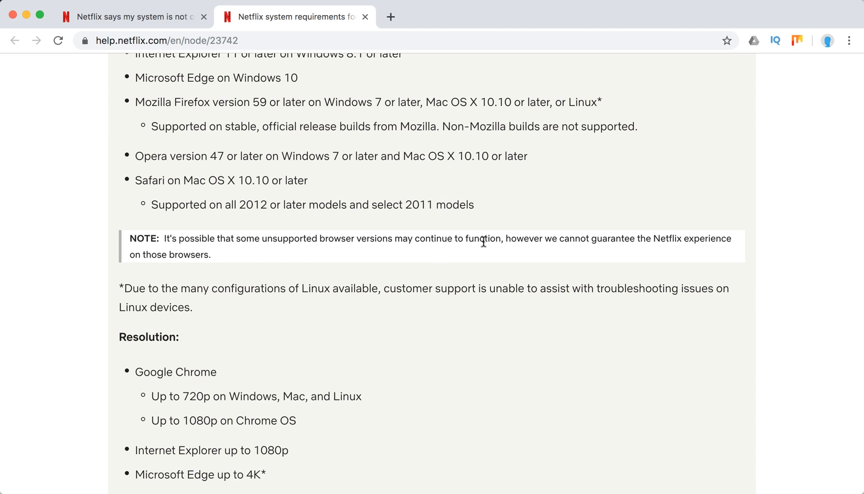
{"action": "mouse_move", "coordinate": [505, 244]}
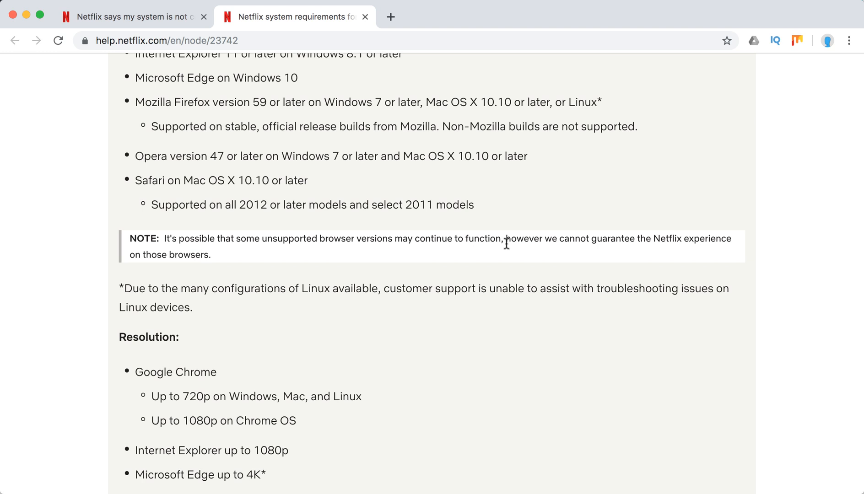
{"action": "mouse_move", "coordinate": [592, 320]}
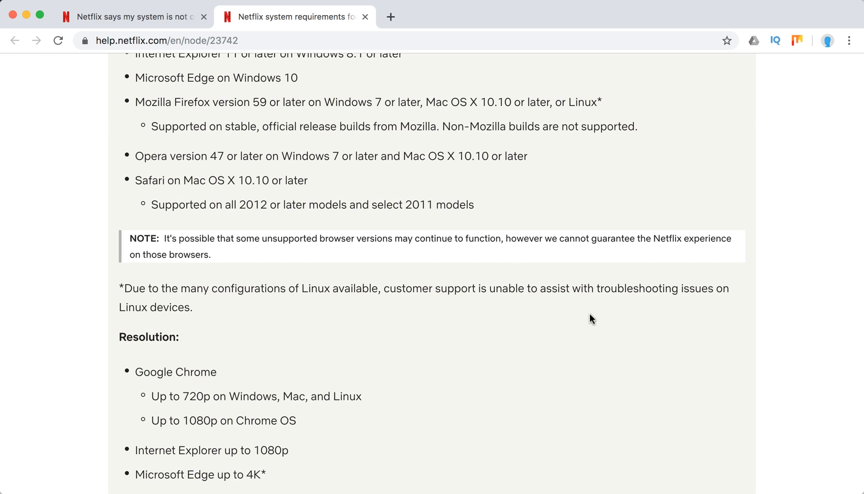
{"action": "scroll", "scroll_direction": "down", "scroll_amount": 3}
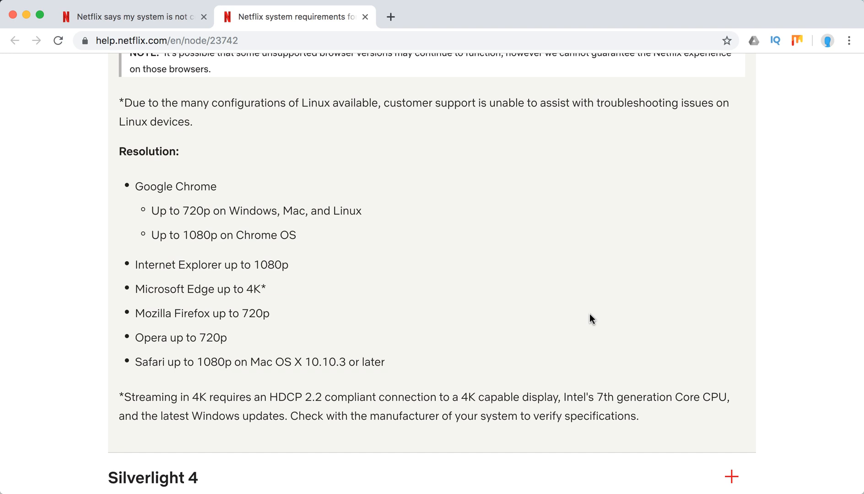
{"action": "left_click_drag", "start_coordinate": [166, 186], "coordinate": [256, 210]}
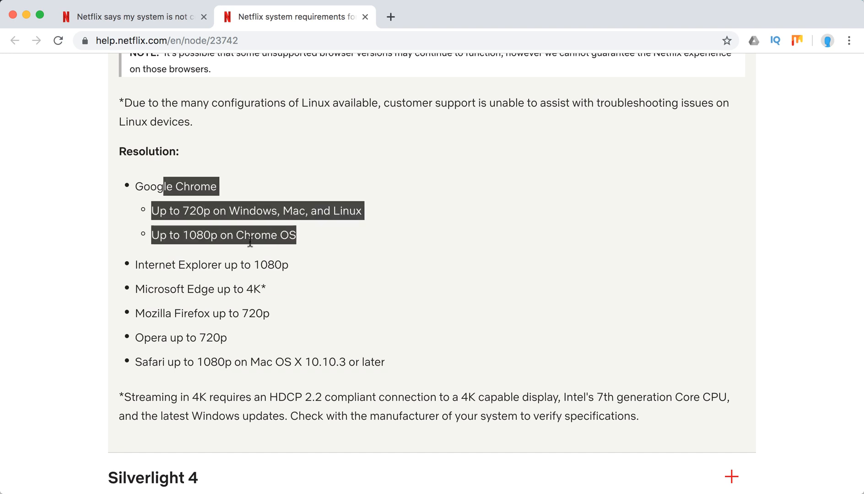
{"action": "mouse_move", "coordinate": [206, 256]}
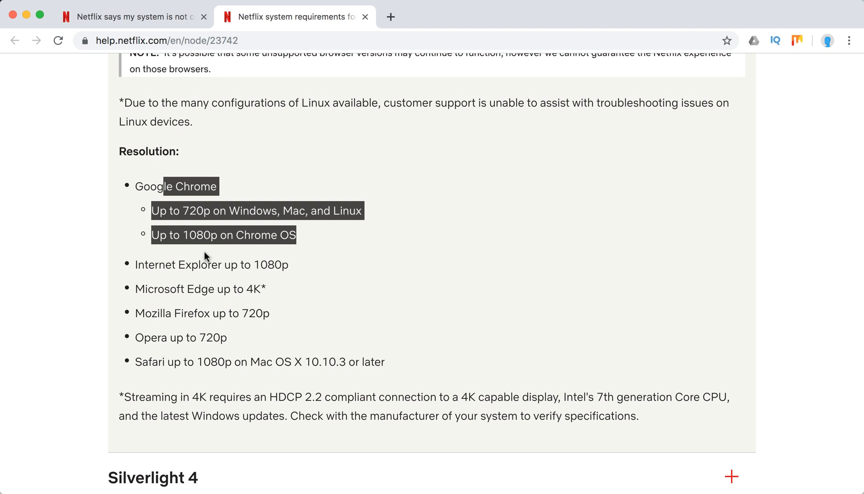
{"action": "mouse_move", "coordinate": [265, 251]}
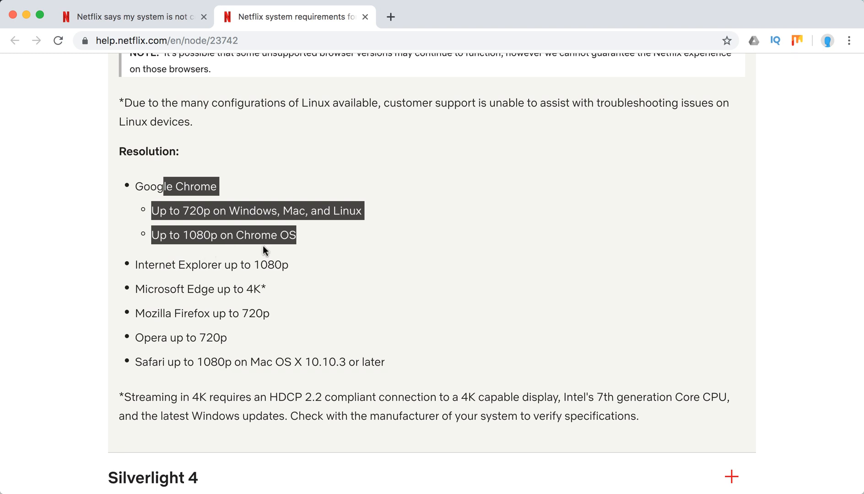
{"action": "scroll", "scroll_direction": "down", "scroll_amount": 3}
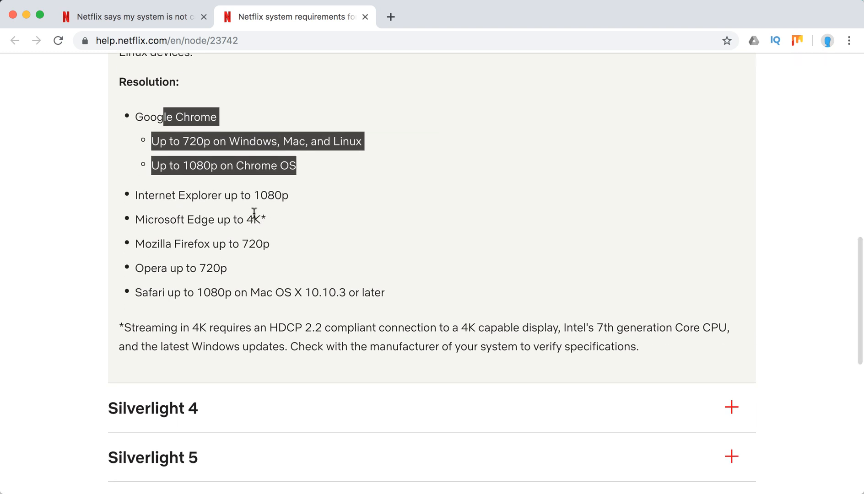
{"action": "mouse_move", "coordinate": [278, 223]}
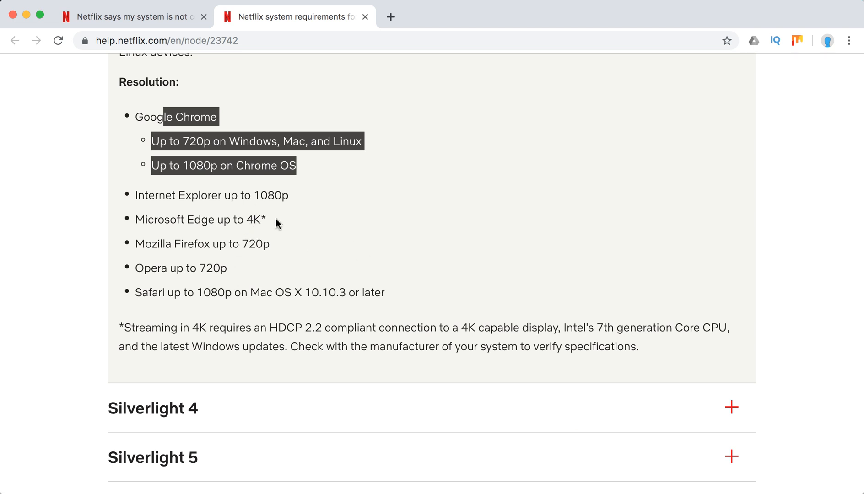
Step: Expand Silverlight 4 and read its operating systems, browsers and hardware table down to Silverlight 5
{"action": "left_click", "coordinate": [731, 408]}
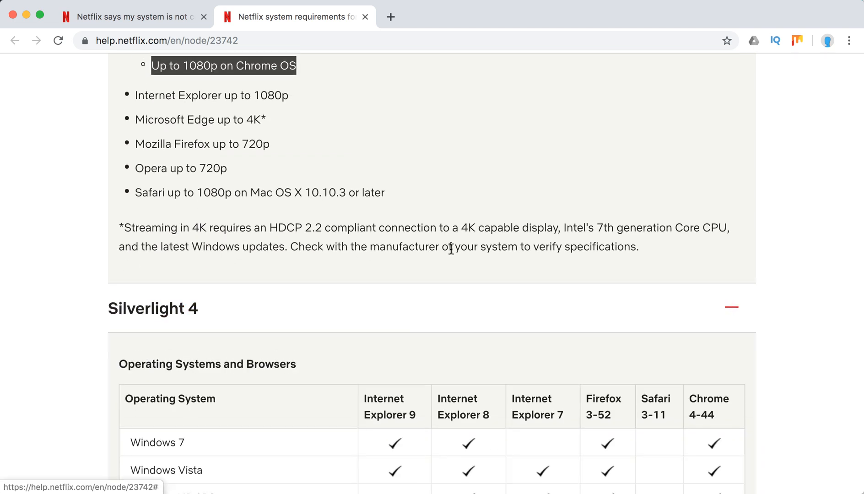
{"action": "scroll", "scroll_direction": "down", "scroll_amount": 3}
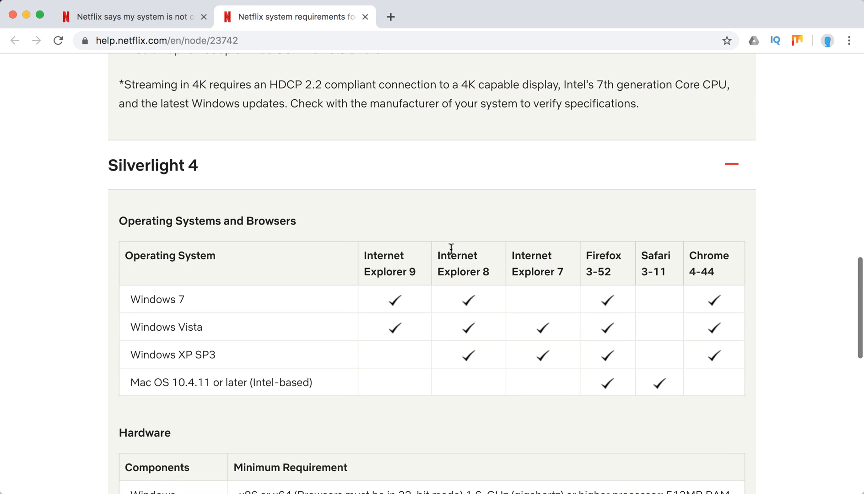
{"action": "scroll", "scroll_direction": "down", "scroll_amount": 3}
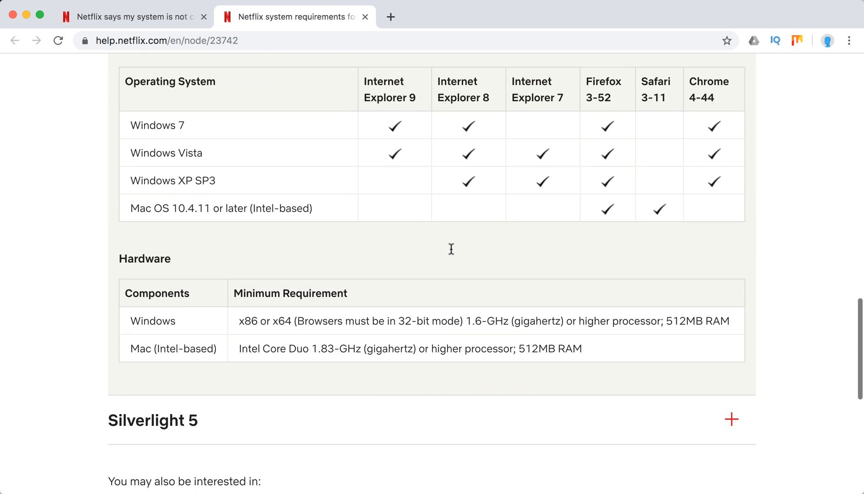
{"action": "scroll", "scroll_direction": "up", "scroll_amount": 3}
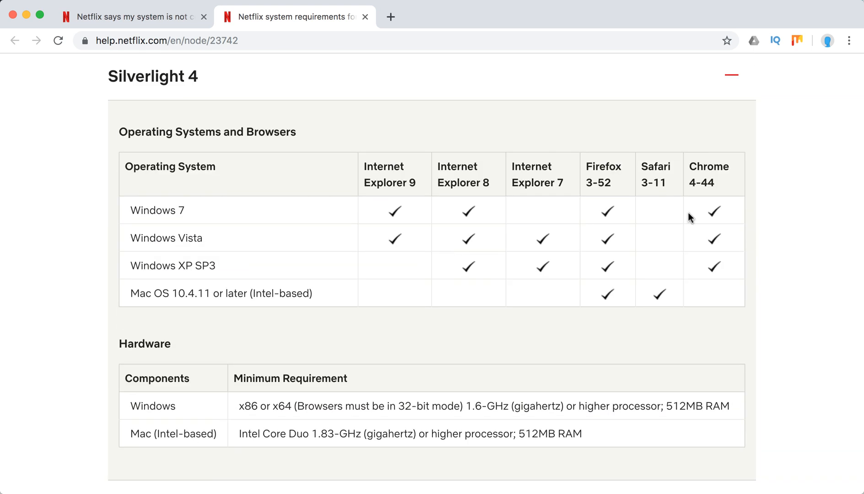
{"action": "mouse_move", "coordinate": [389, 194]}
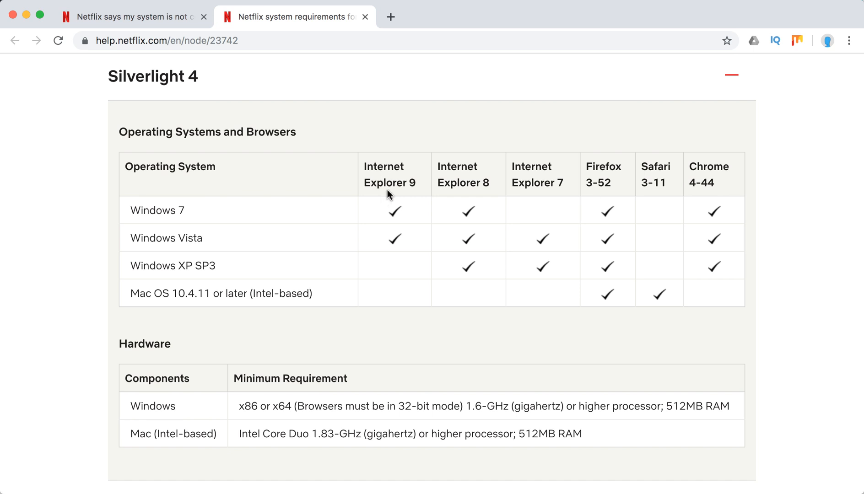
{"action": "mouse_move", "coordinate": [579, 191]}
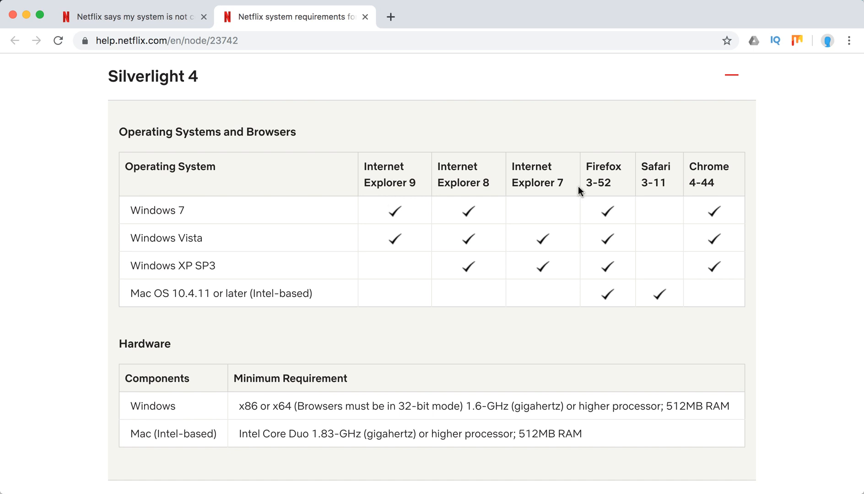
{"action": "mouse_move", "coordinate": [509, 304]}
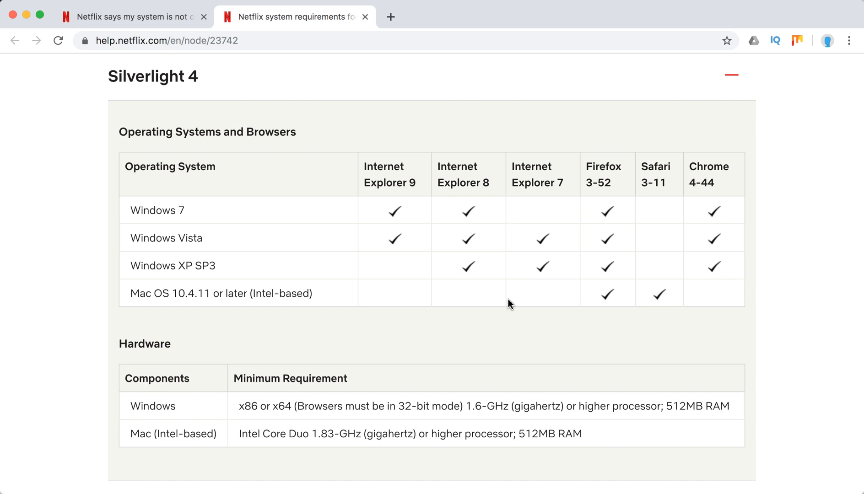
{"action": "scroll", "scroll_direction": "down", "scroll_amount": 3}
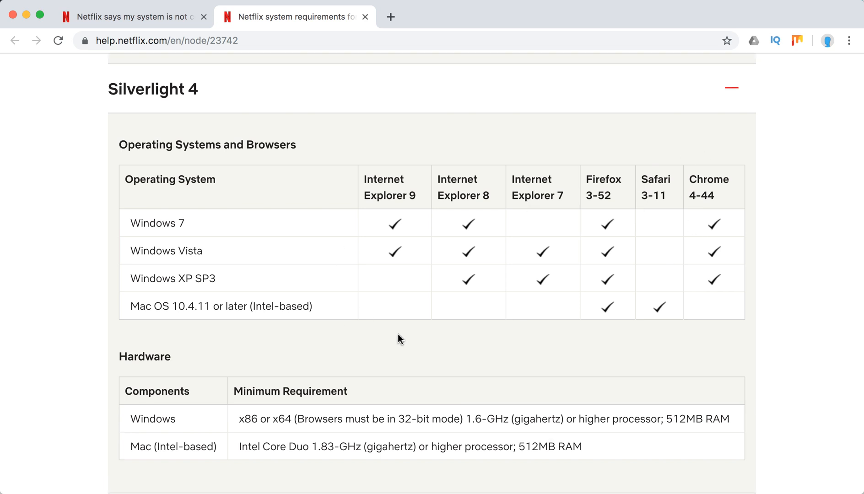
{"action": "scroll", "scroll_direction": "down", "scroll_amount": 3}
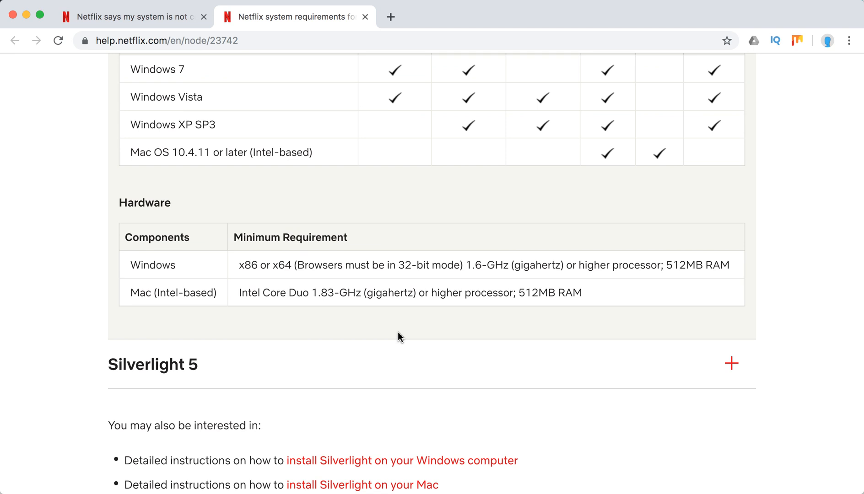
{"action": "mouse_move", "coordinate": [267, 256]}
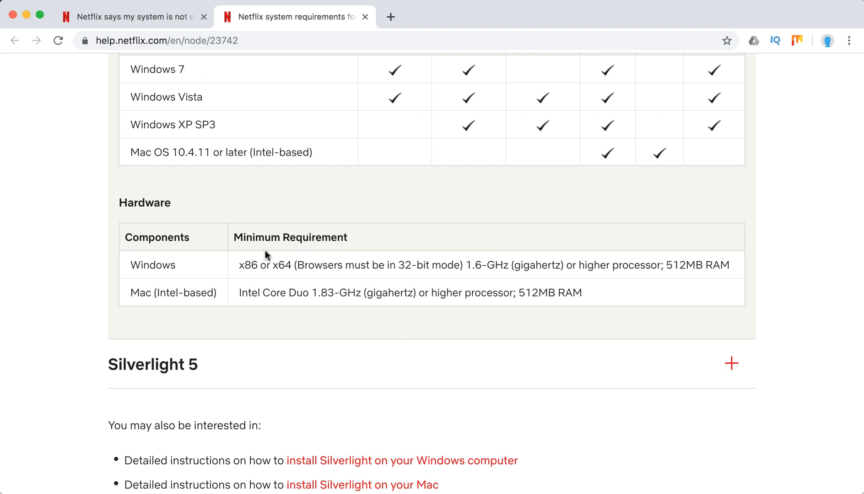
Step: Expand Silverlight 5 and read its supported systems and browsers tables
{"action": "left_click", "coordinate": [731, 363]}
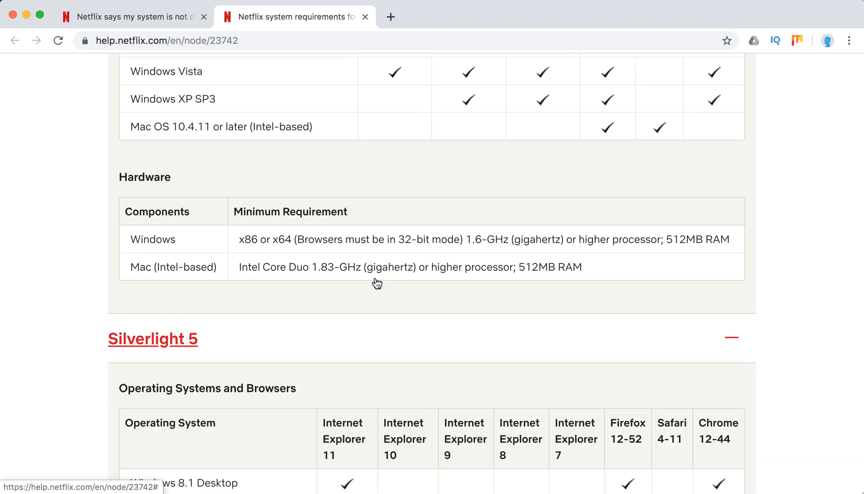
{"action": "scroll", "scroll_direction": "down", "scroll_amount": 3}
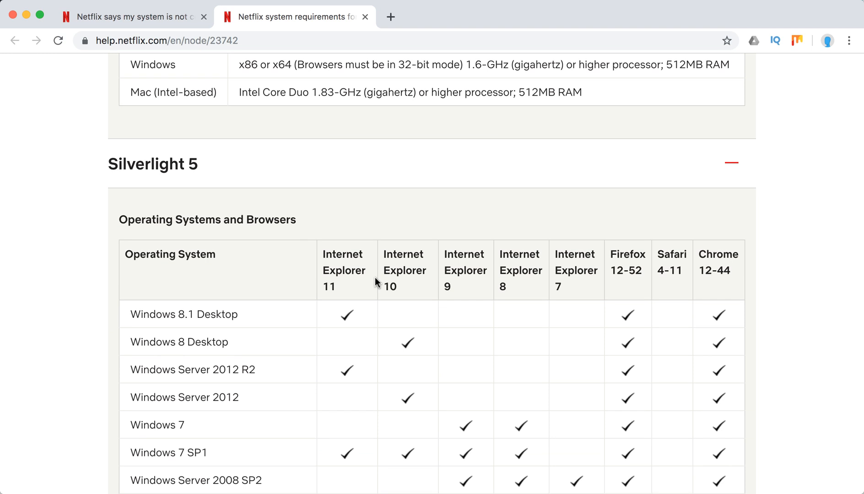
{"action": "scroll", "scroll_direction": "down", "scroll_amount": 3}
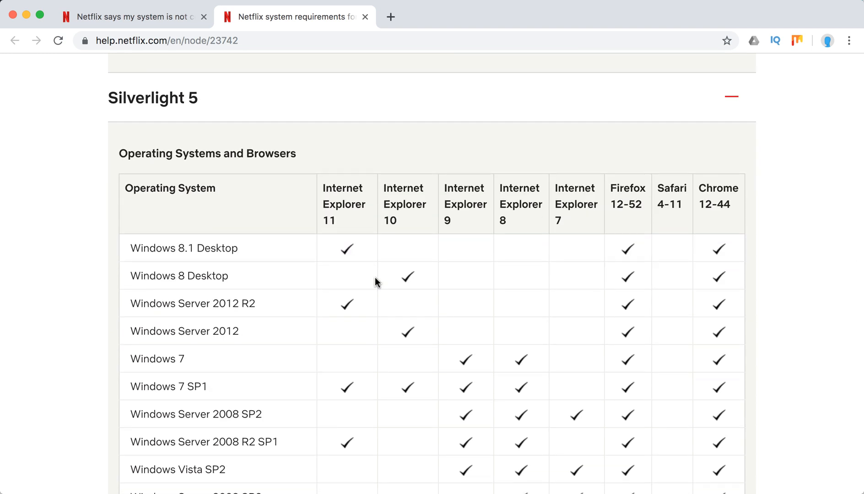
{"action": "scroll", "scroll_direction": "down", "scroll_amount": 3}
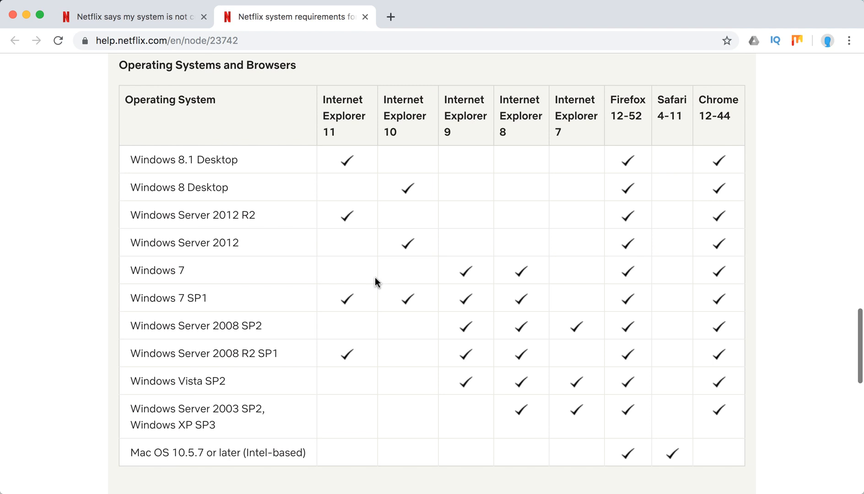
{"action": "scroll", "scroll_direction": "down", "scroll_amount": 3}
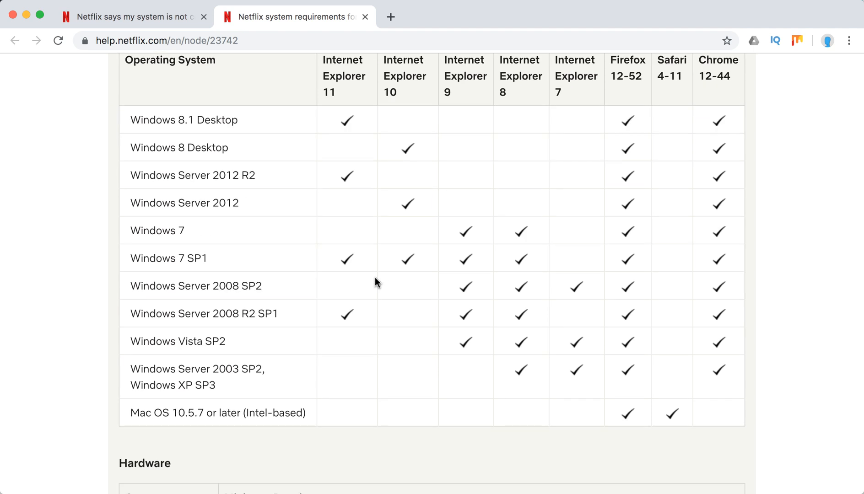
{"action": "scroll", "scroll_direction": "up", "scroll_amount": 3}
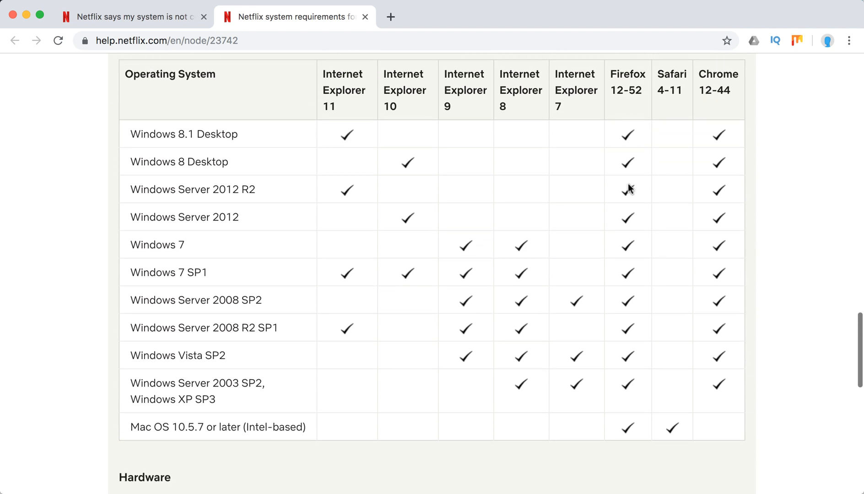
{"action": "mouse_move", "coordinate": [259, 206]}
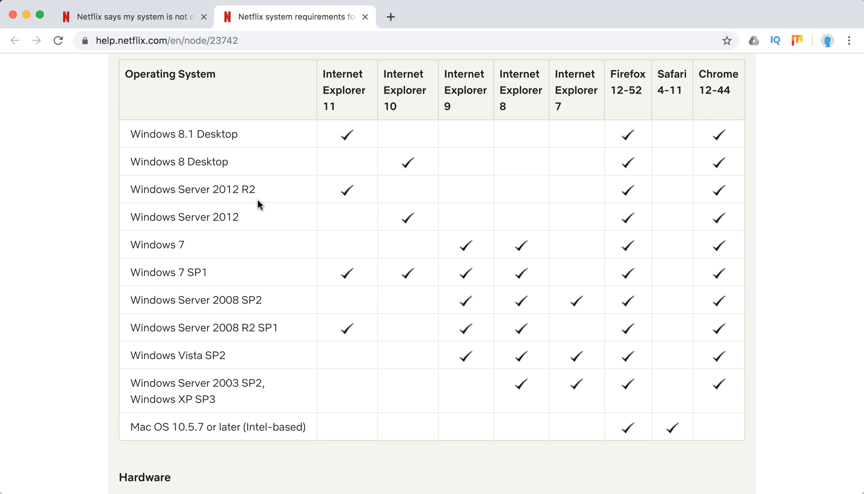
{"action": "mouse_move", "coordinate": [259, 357]}
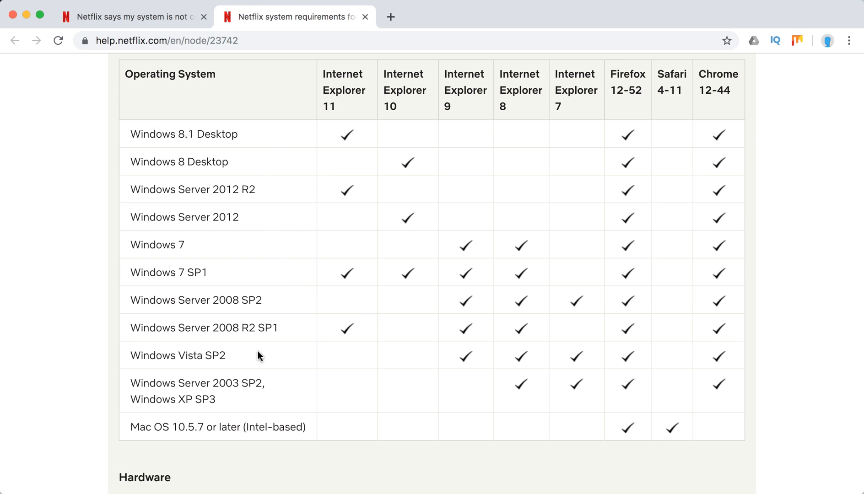
{"action": "mouse_move", "coordinate": [293, 369]}
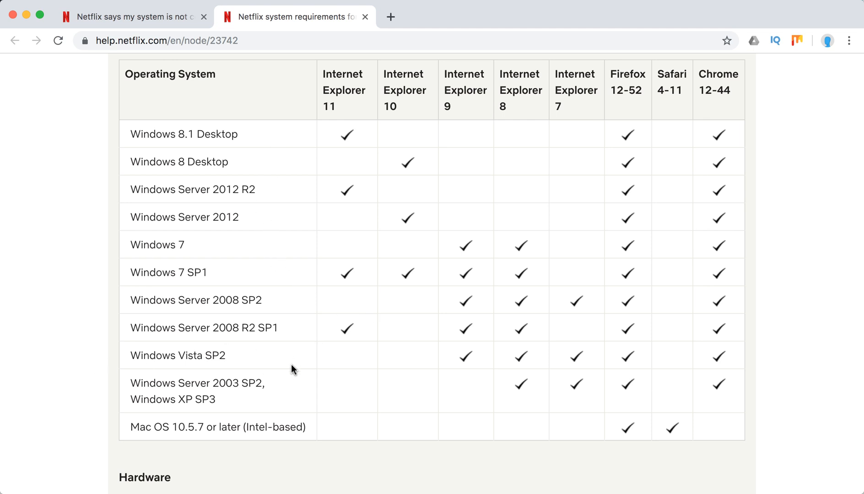
{"action": "mouse_move", "coordinate": [461, 333]}
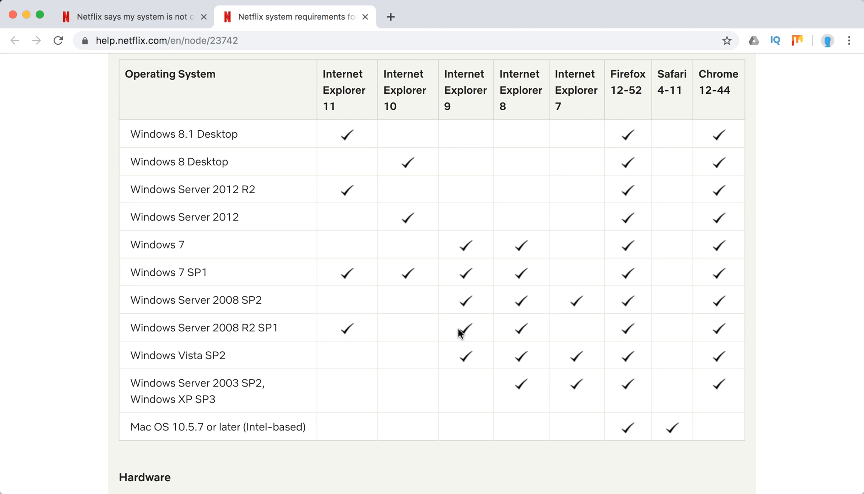
{"action": "mouse_move", "coordinate": [598, 341]}
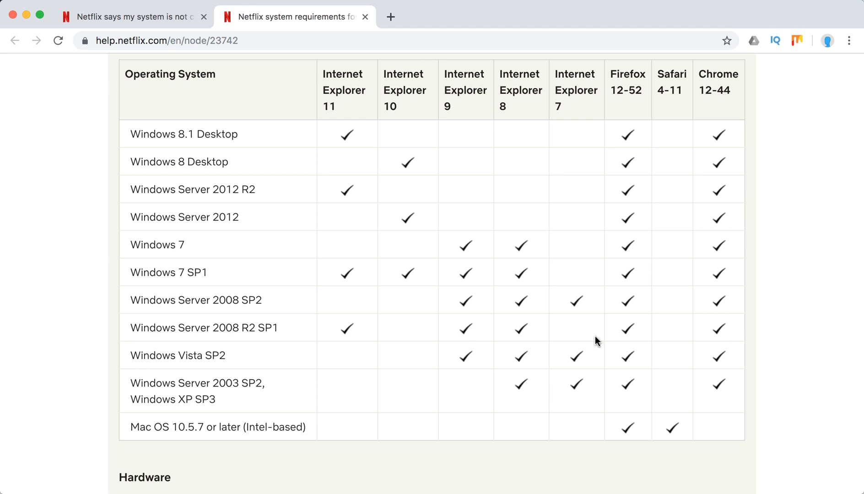
Step: Continue through the Mac and Windows hardware minimums to the article's end and related links
{"action": "scroll", "scroll_direction": "down", "scroll_amount": 3}
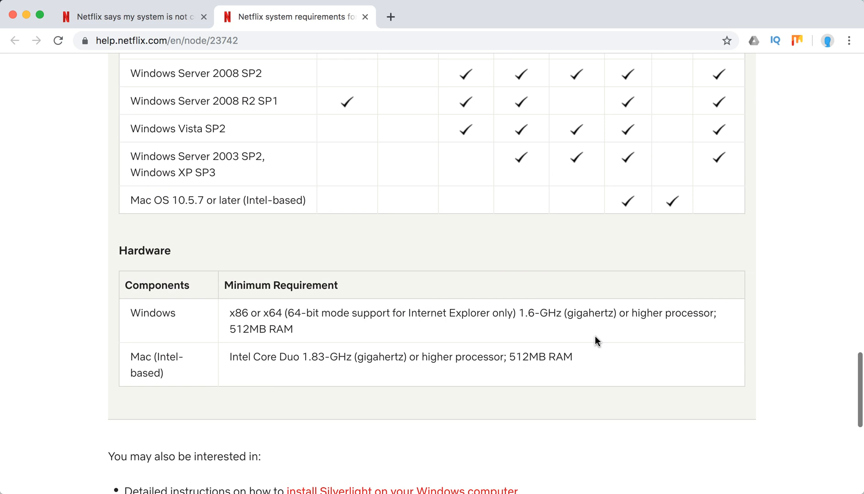
{"action": "scroll", "scroll_direction": "down", "scroll_amount": 3}
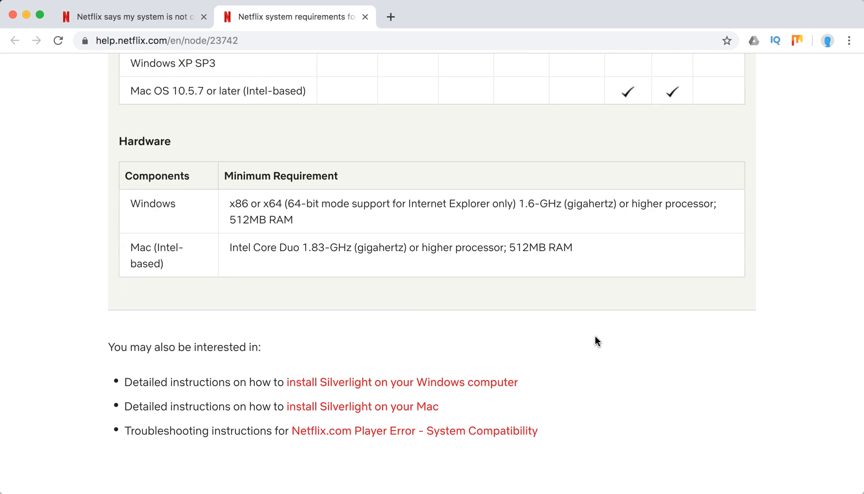
{"action": "scroll", "scroll_direction": "down", "scroll_amount": 3}
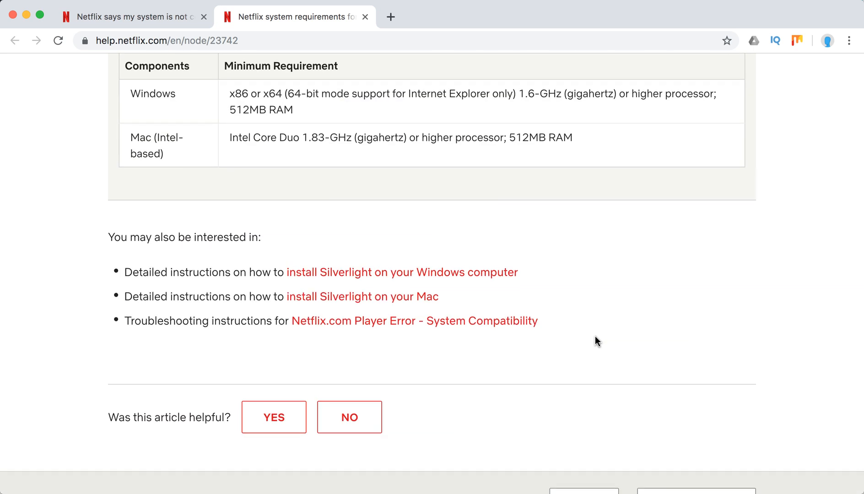
Step: Scroll back up past the Silverlight sections to the article title and introduction
{"action": "scroll", "scroll_direction": "up", "scroll_amount": 3}
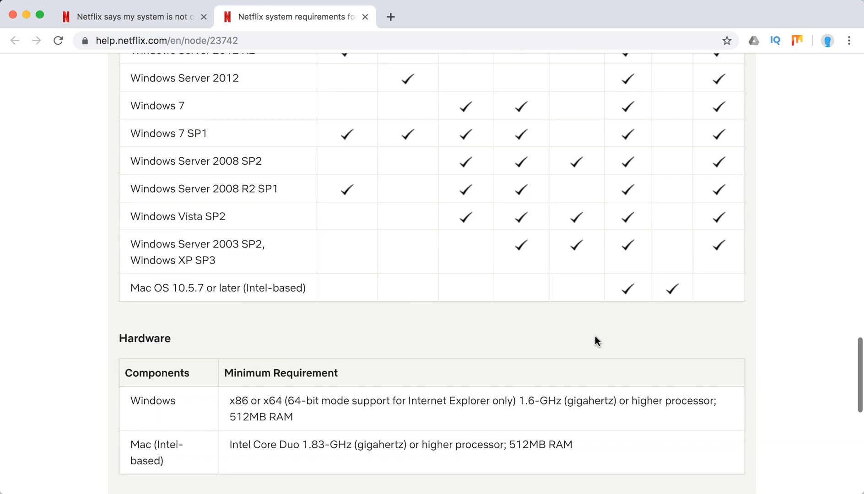
{"action": "scroll", "scroll_direction": "up", "scroll_amount": 3}
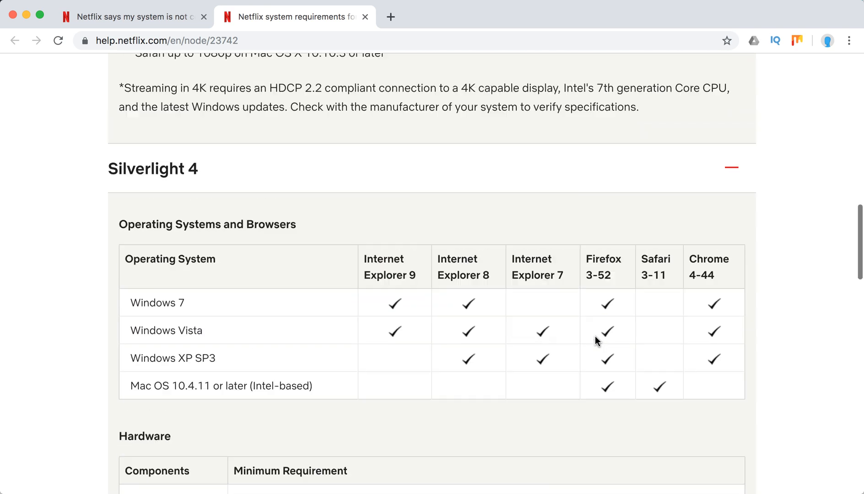
{"action": "scroll", "scroll_direction": "down", "scroll_amount": 3}
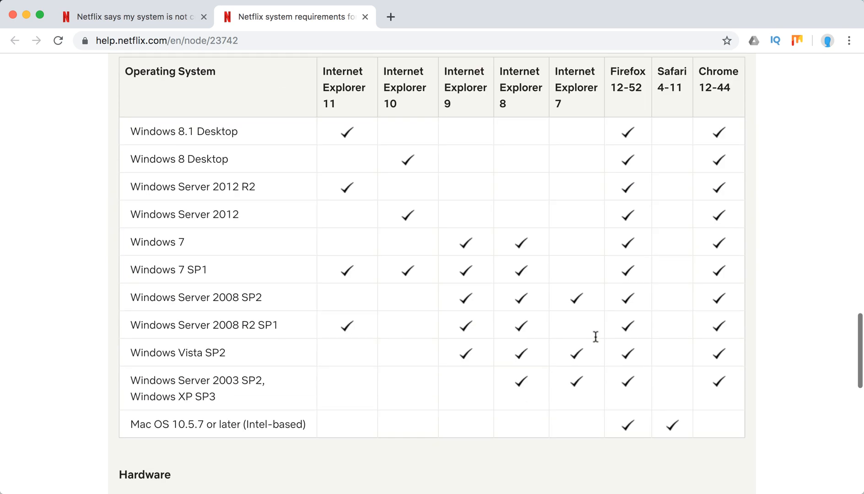
{"action": "scroll", "scroll_direction": "down", "scroll_amount": 3}
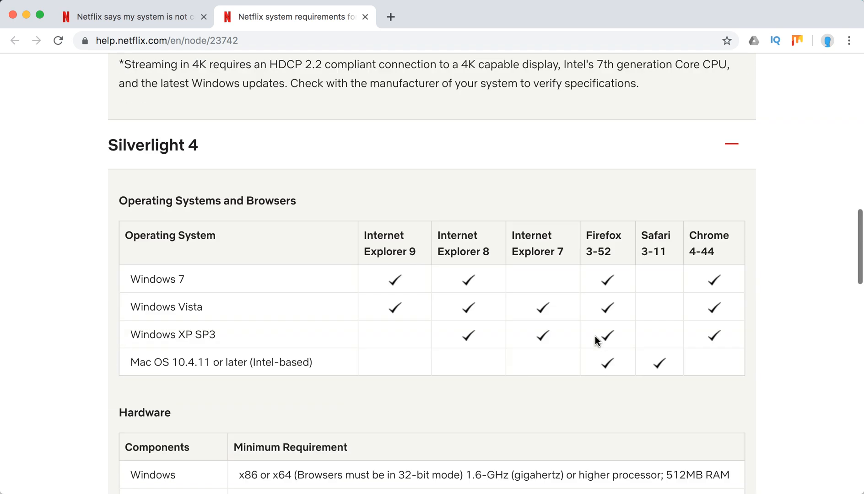
{"action": "scroll", "scroll_direction": "up", "scroll_amount": 3}
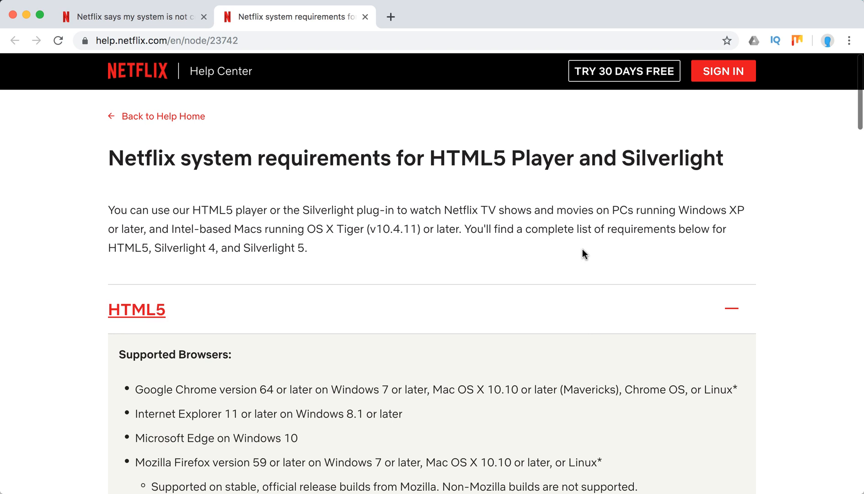